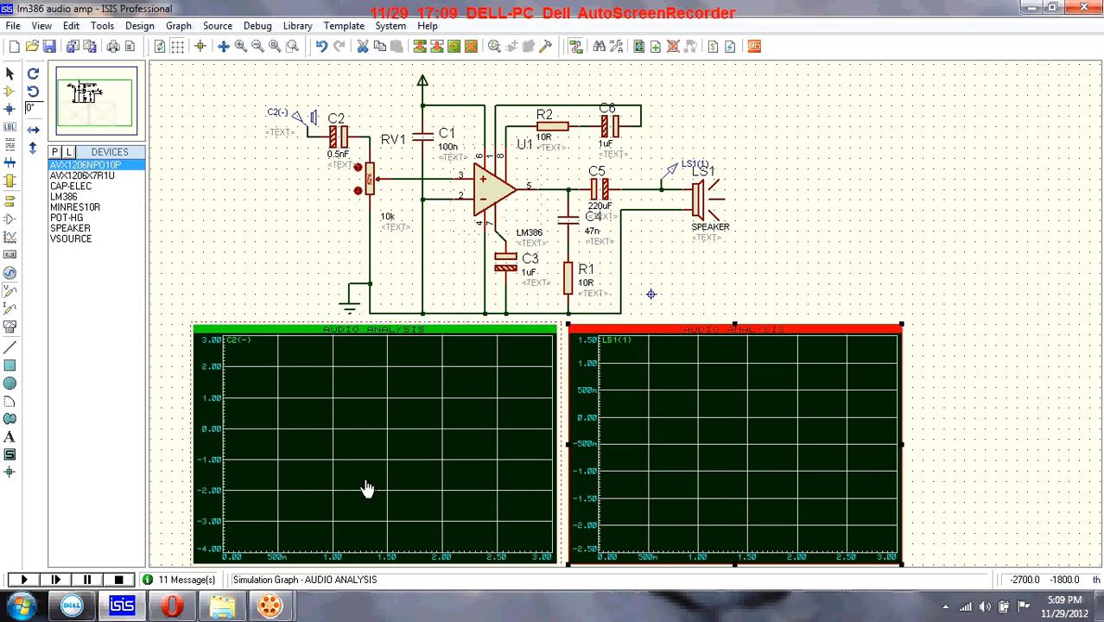
pyautogui.moveTo(339, 414)
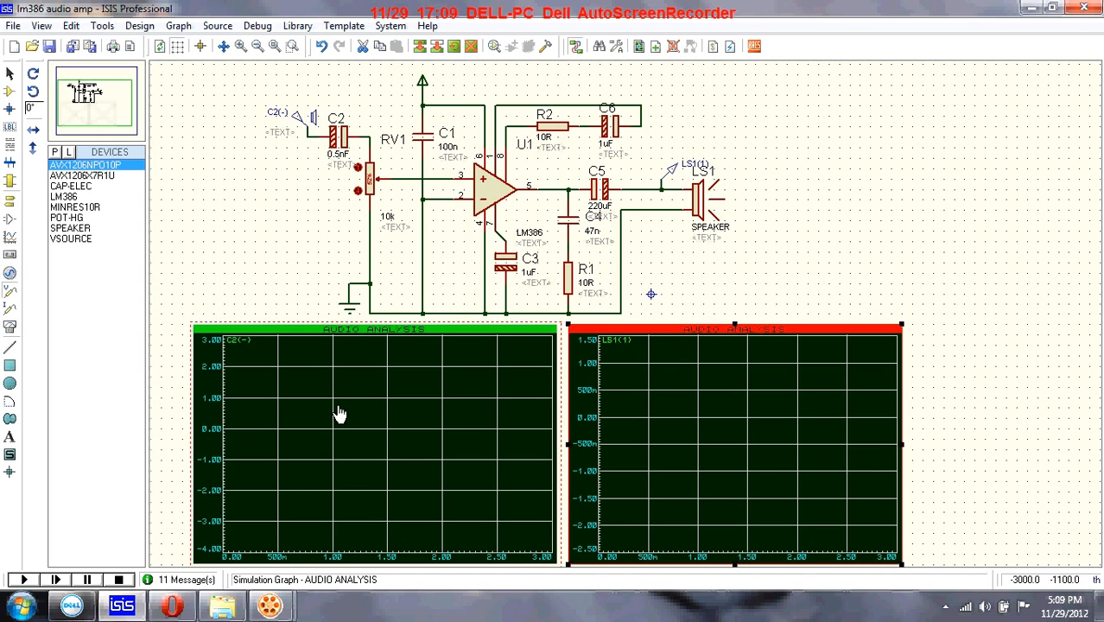
pyautogui.moveTo(382, 337)
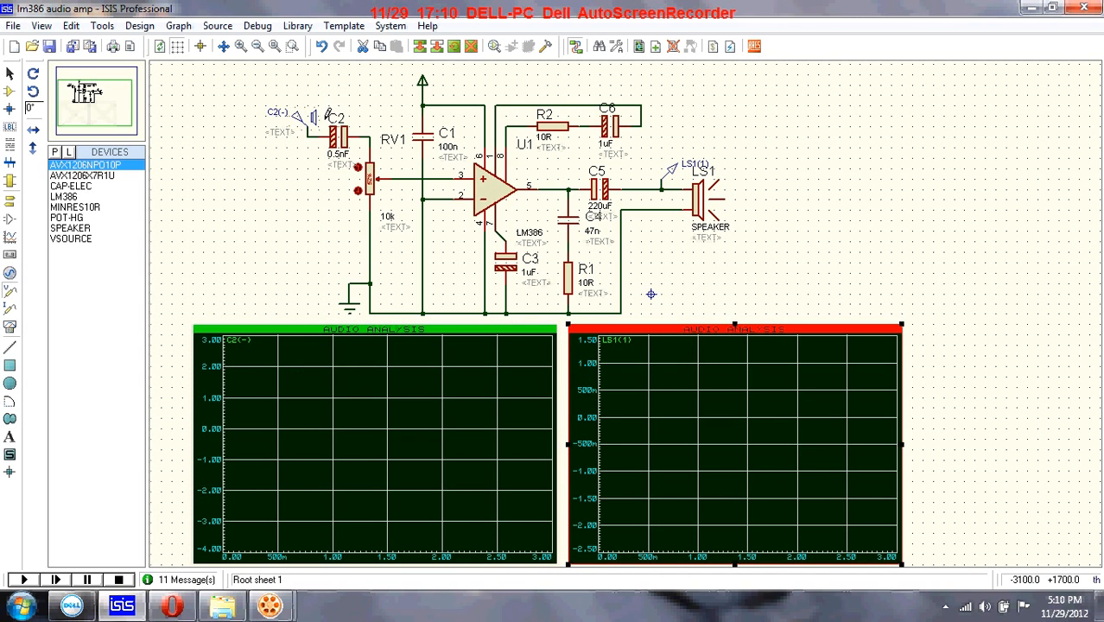
pyautogui.moveTo(677, 173)
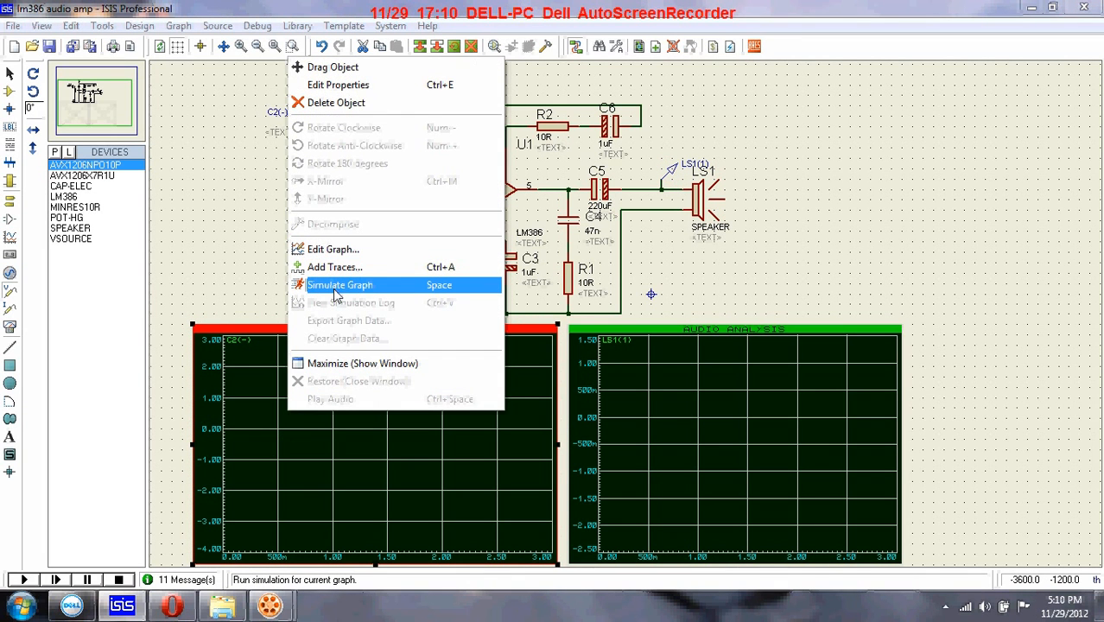
# Step: Simulate the left input graph so it plots the C2(-) audio waveform
pyautogui.click(339, 285)
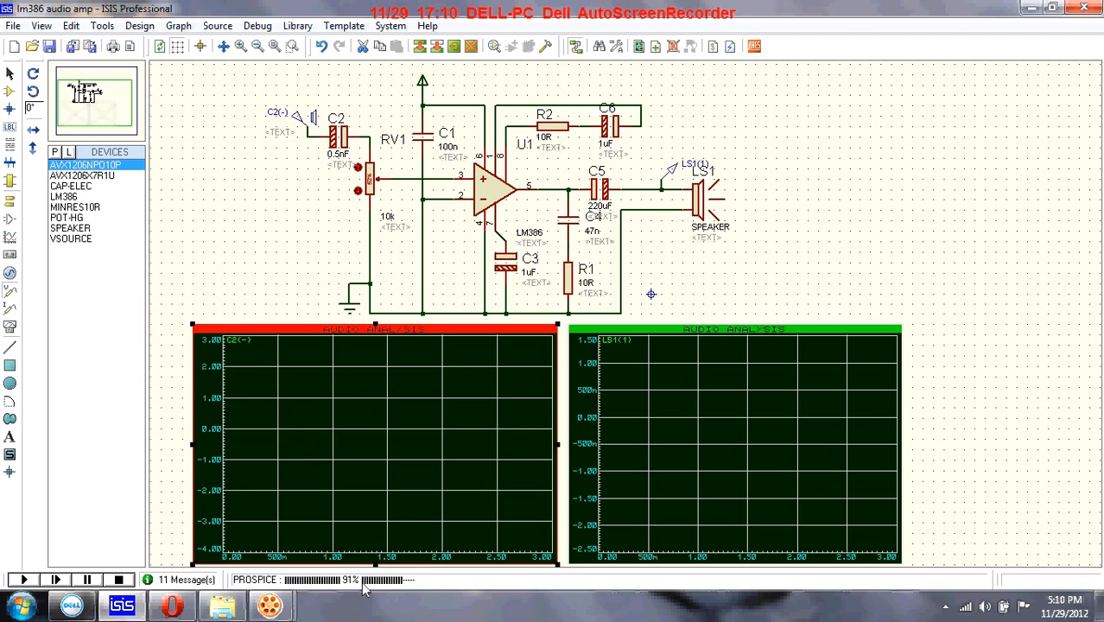
pyautogui.click(23, 579)
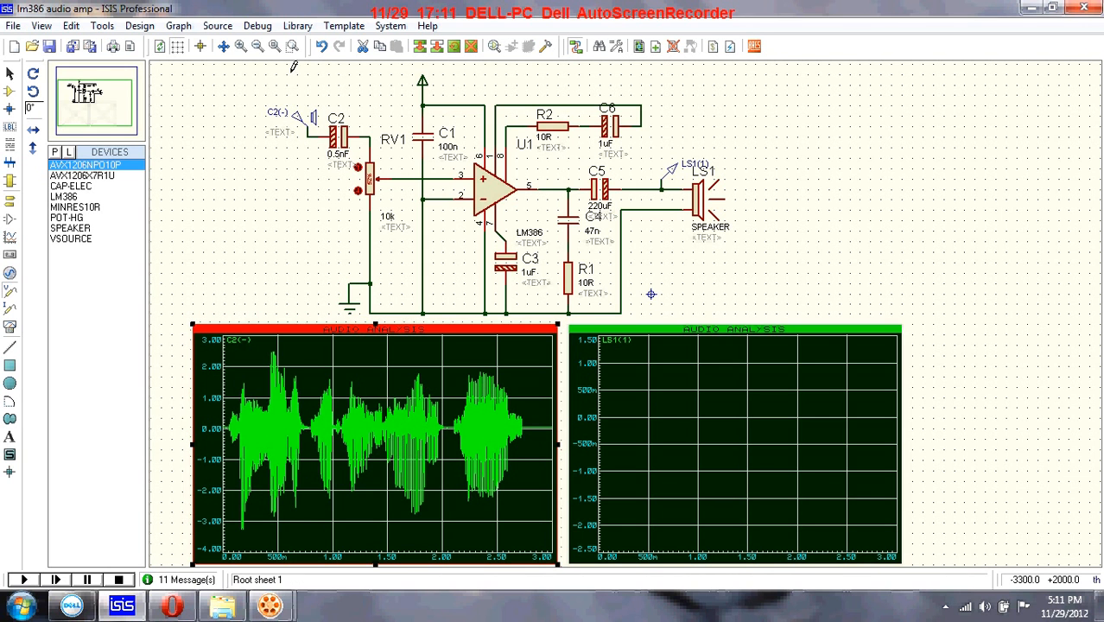
pyautogui.click(297, 118)
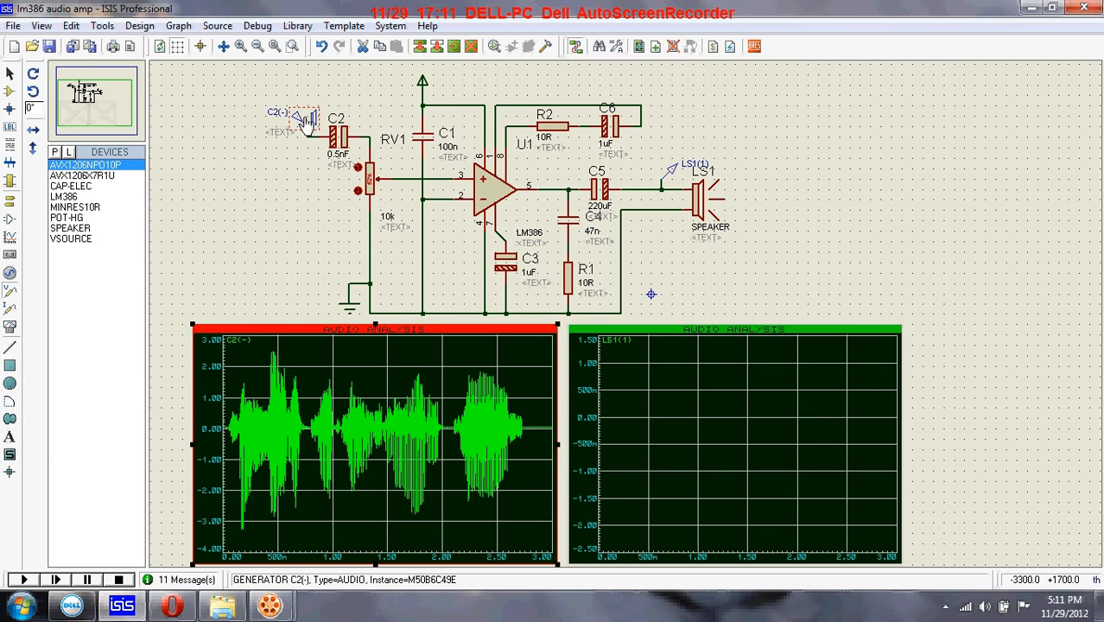
pyautogui.doubleClick(303, 118)
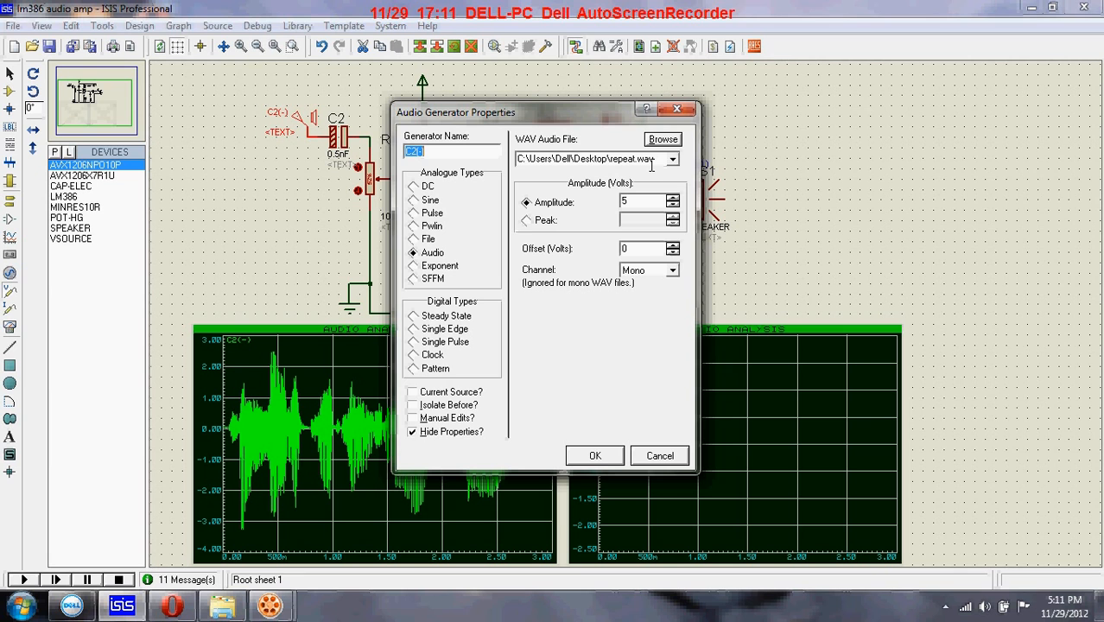
pyautogui.click(595, 456)
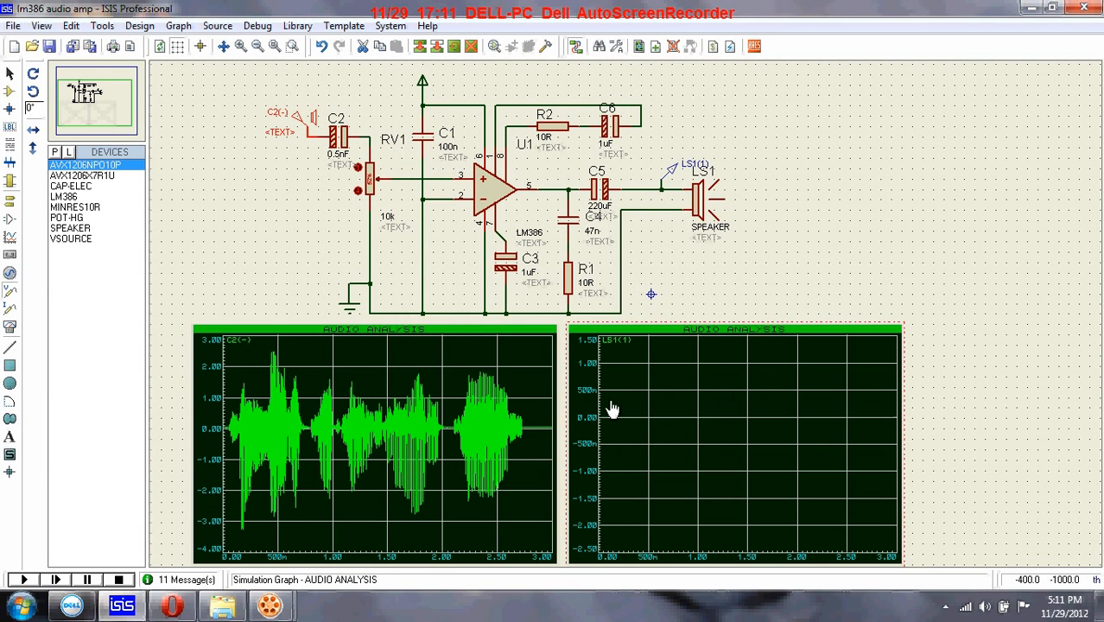
# Step: Add the LS1 speaker probe as a trace on the right output graph
pyautogui.rightClick(612, 410)
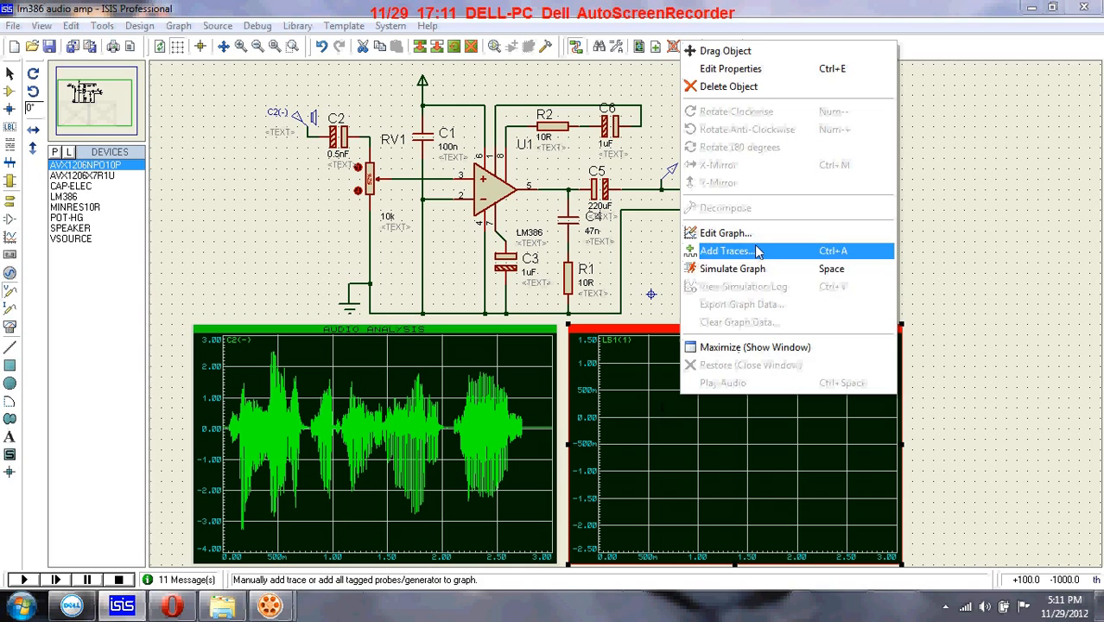
pyautogui.click(732, 268)
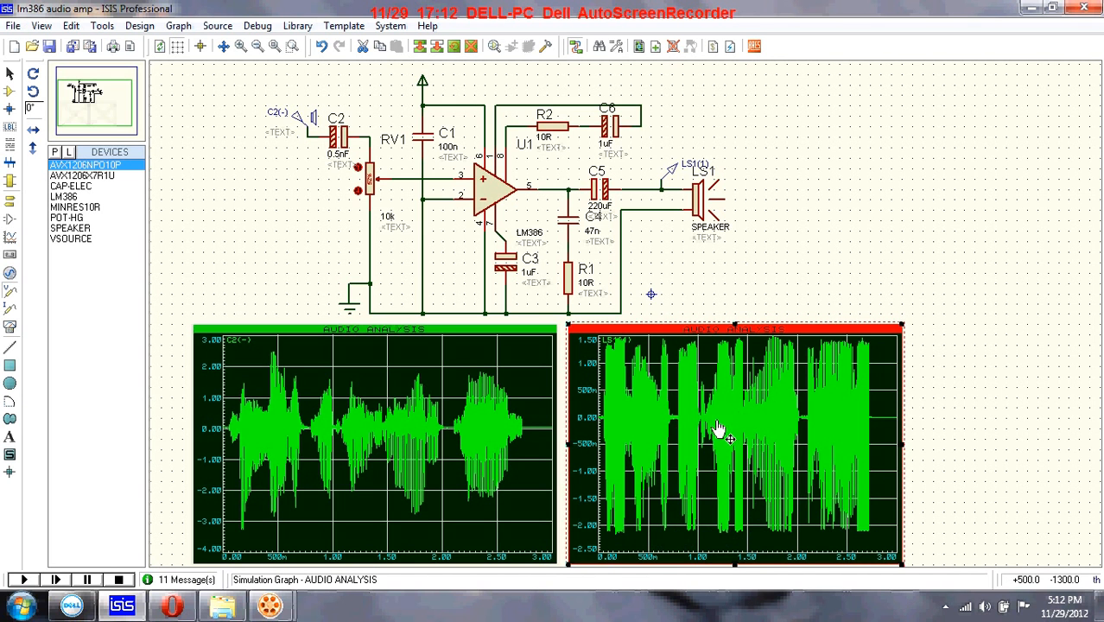
pyautogui.moveTo(666, 398)
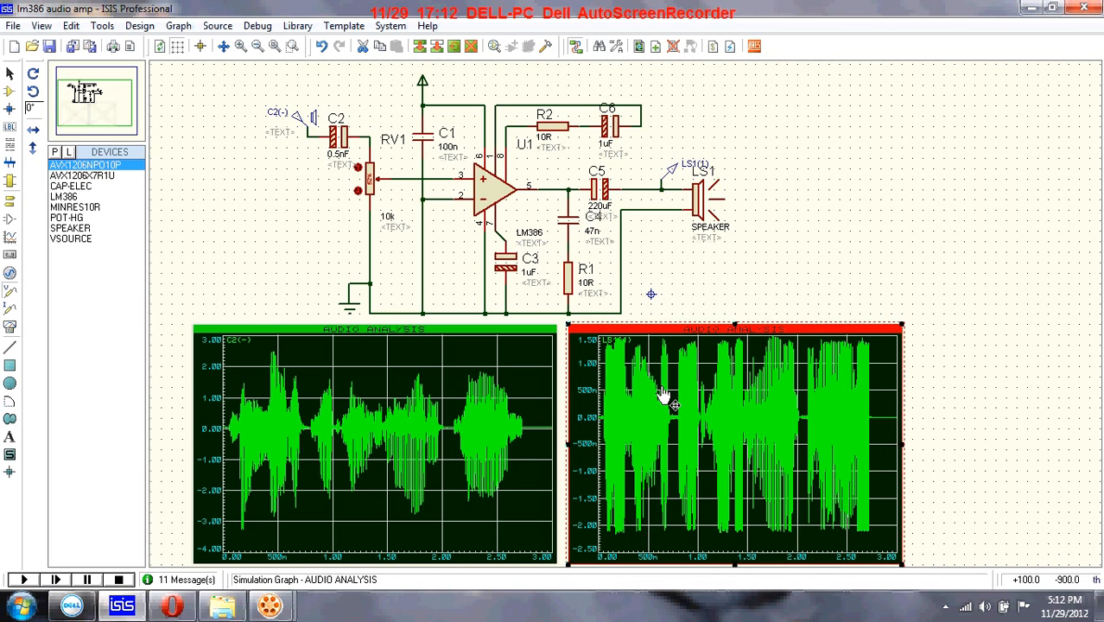
pyautogui.moveTo(830, 414)
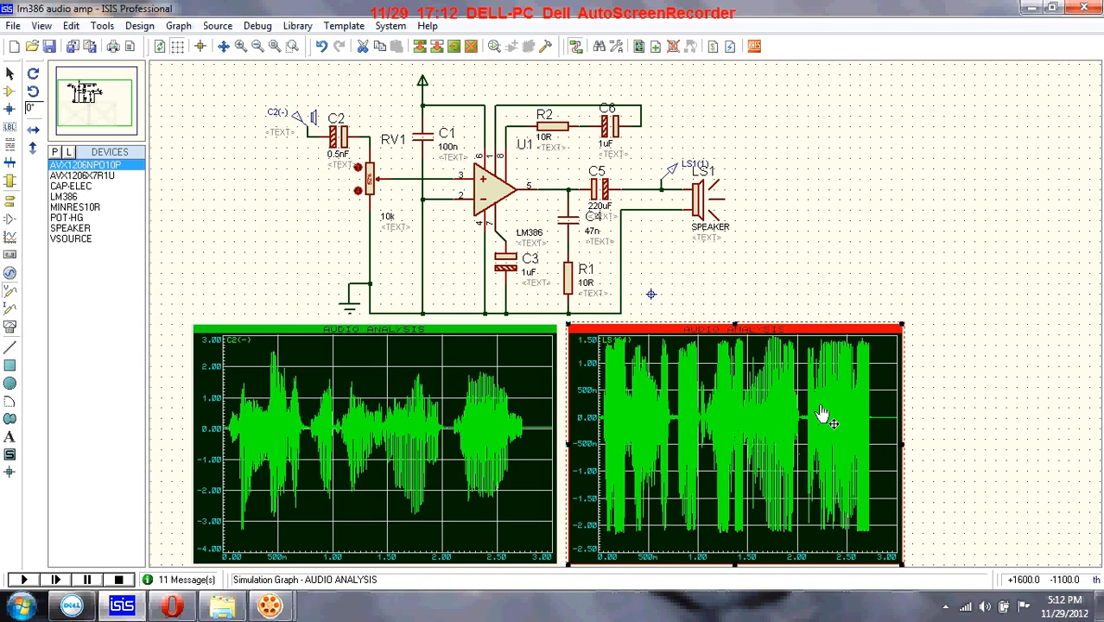
pyautogui.moveTo(674, 173)
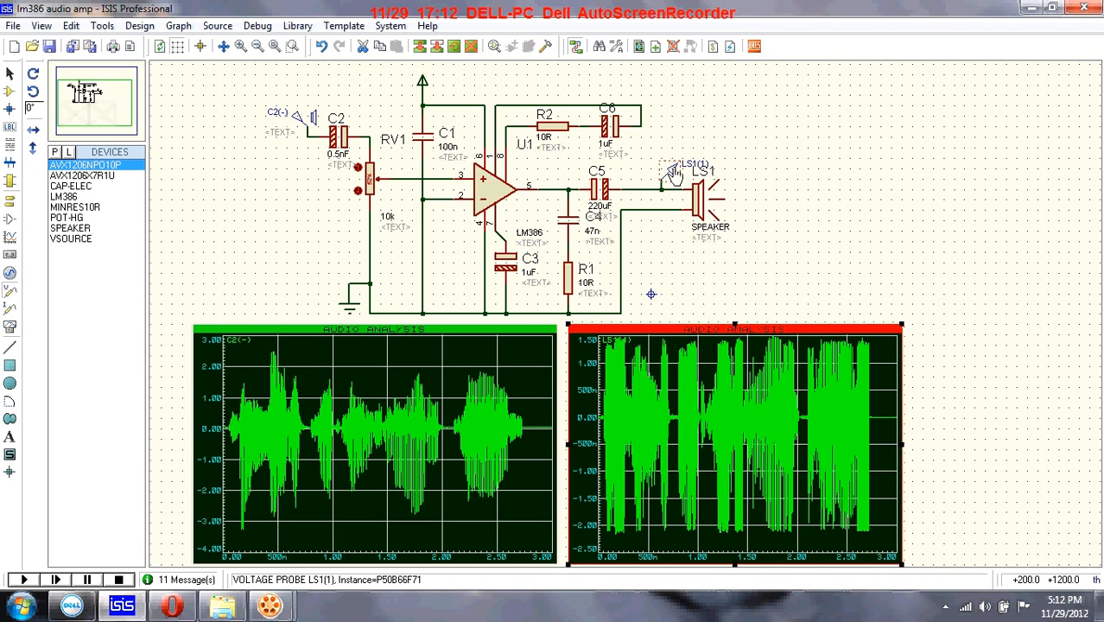
pyautogui.moveTo(683, 235)
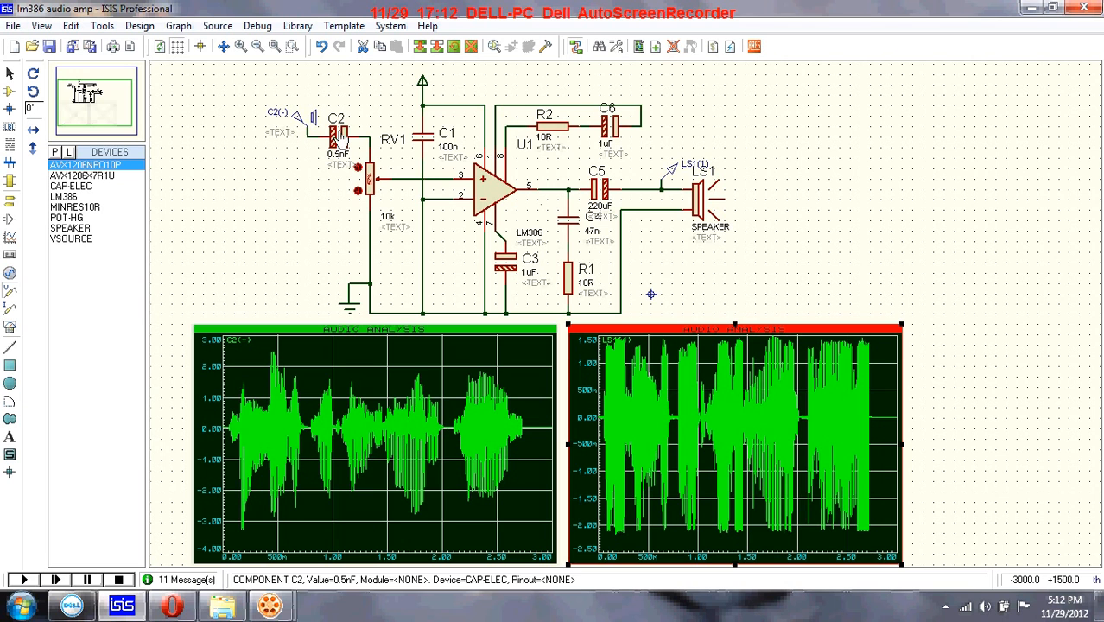
pyautogui.moveTo(302, 124)
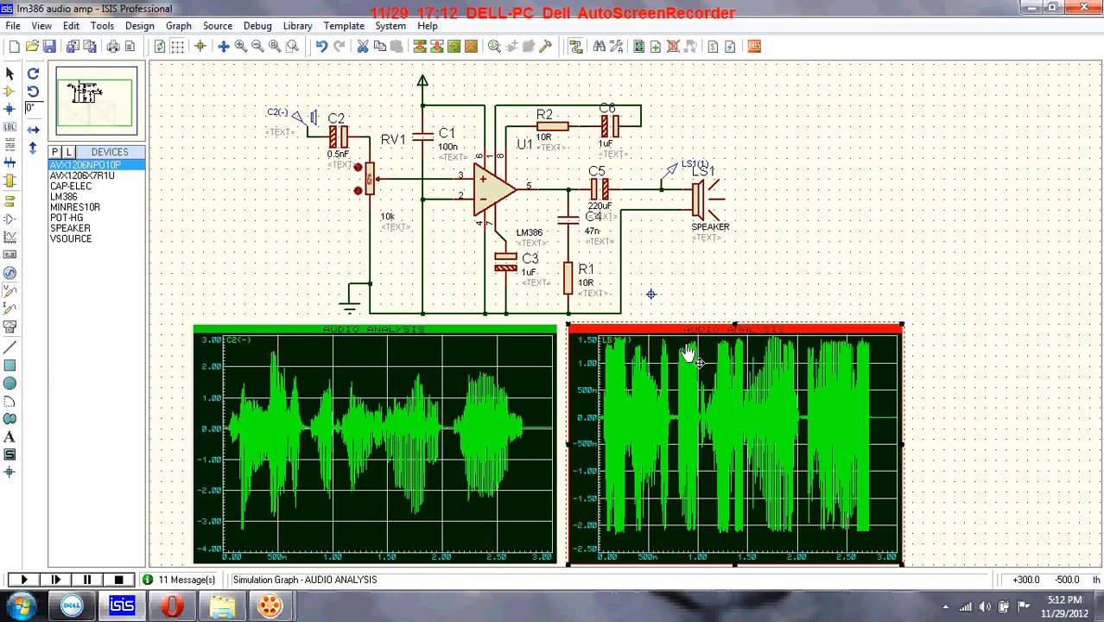
pyautogui.moveTo(833, 550)
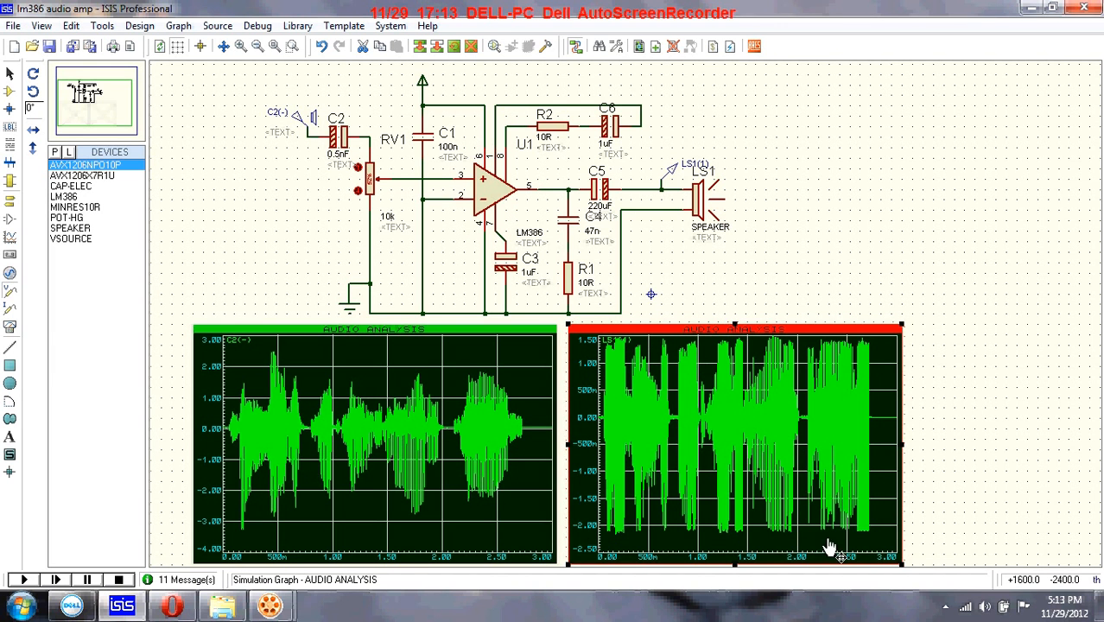
pyautogui.moveTo(885, 463)
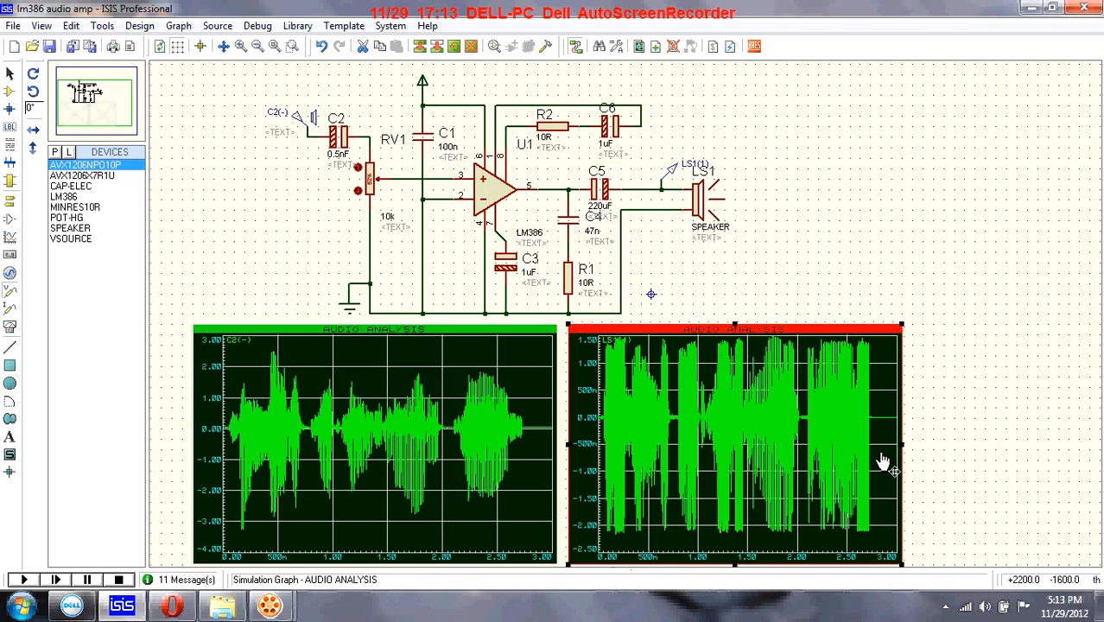
# Step: Bring up capacitor C2's component properties to edit its capacitance
pyautogui.click(337, 142)
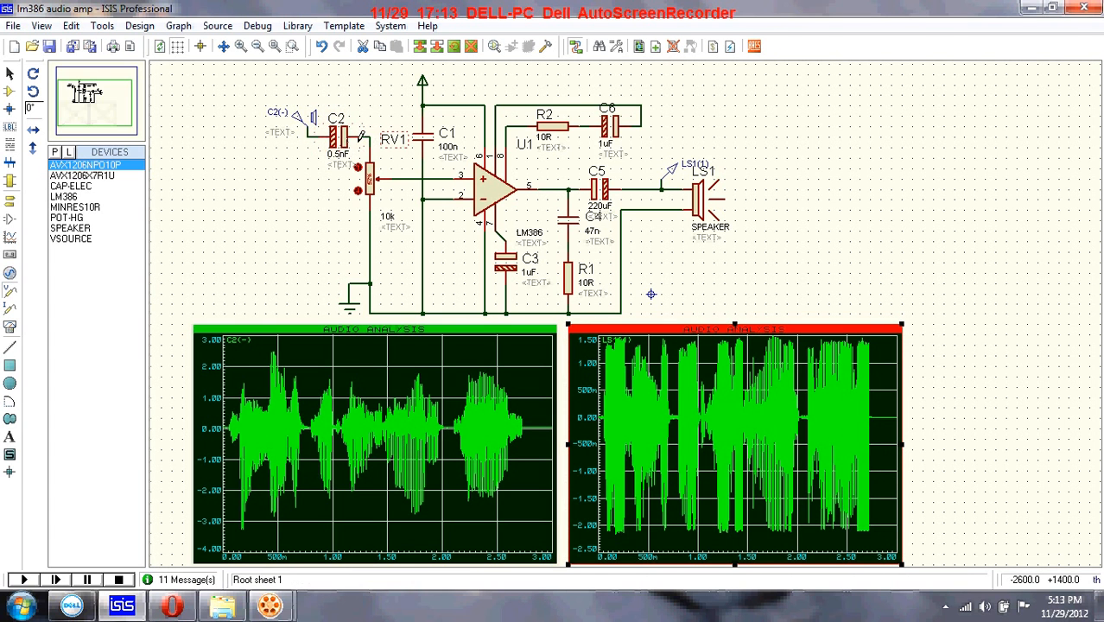
pyautogui.click(335, 134)
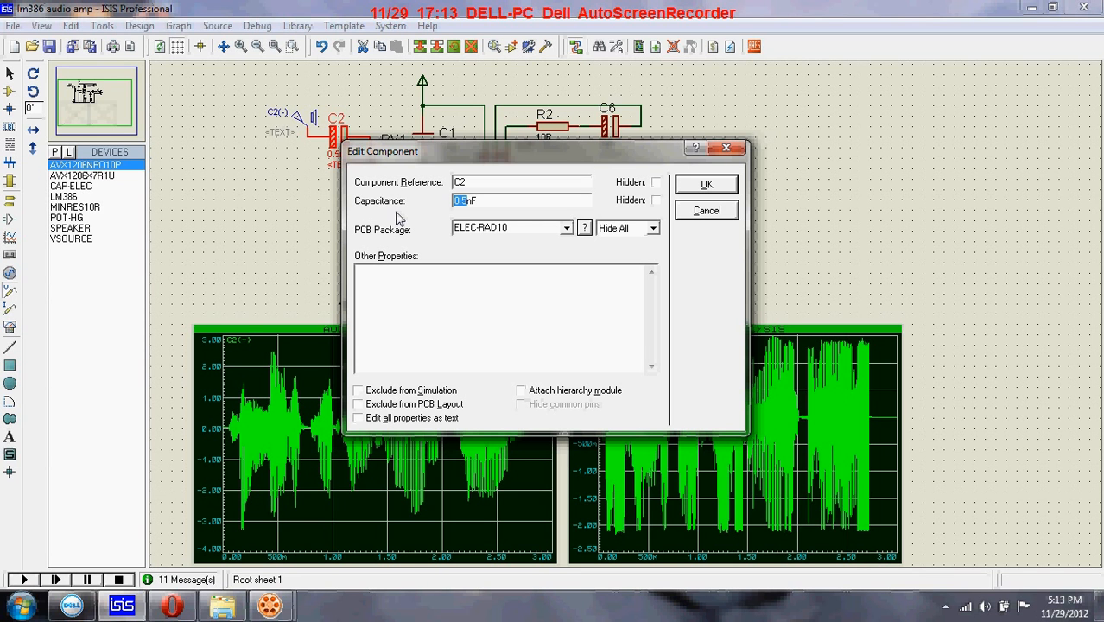
# Step: Change C2's capacitance value to 10n
pyautogui.write('10n')
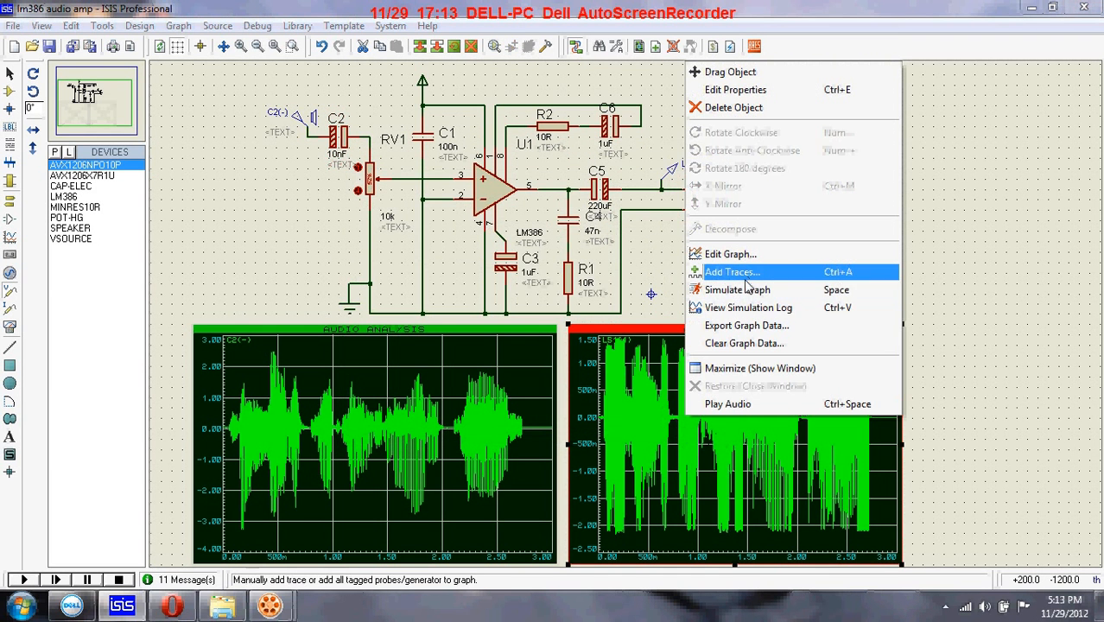
# Step: Re-simulate the output graph with C2 at 10nF and wait for the new waveform
pyautogui.click(737, 290)
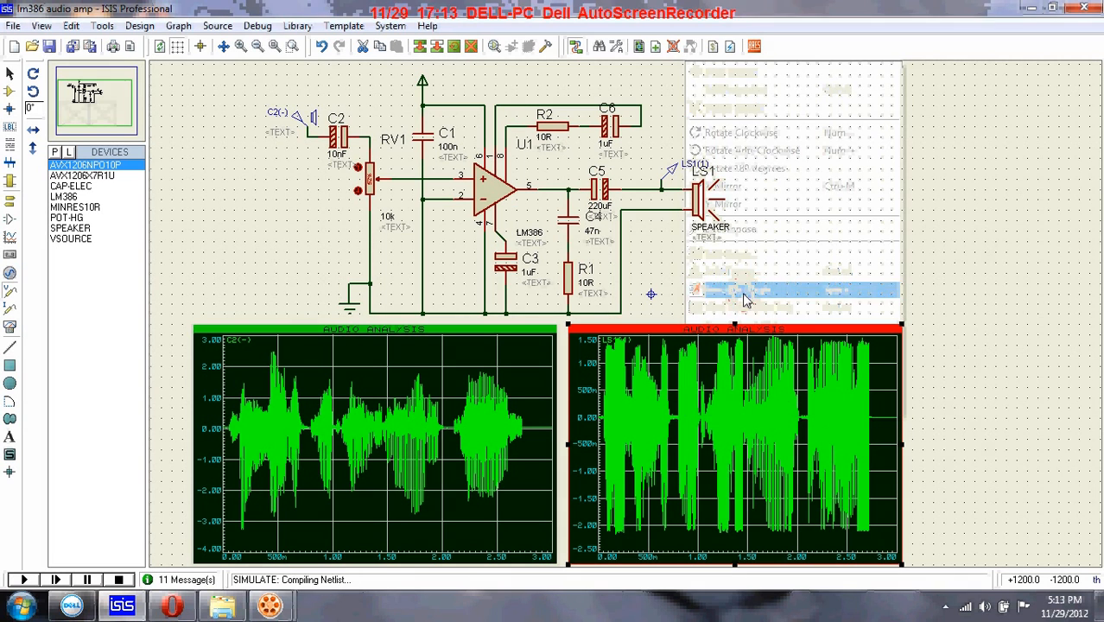
pyautogui.click(746, 290)
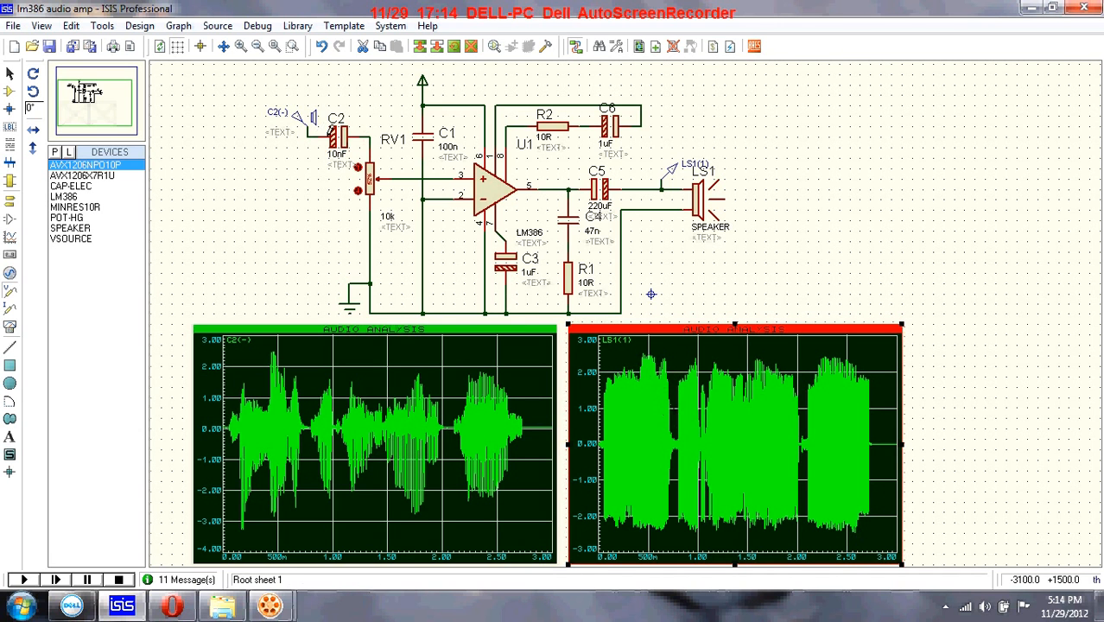
pyautogui.click(337, 138)
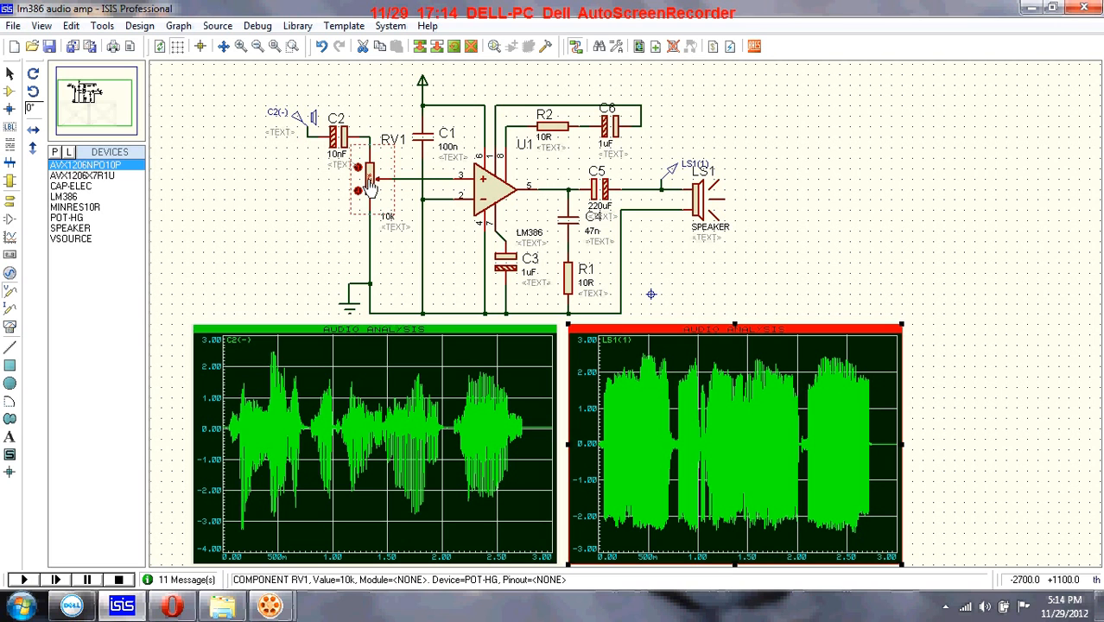
pyautogui.moveTo(705, 204)
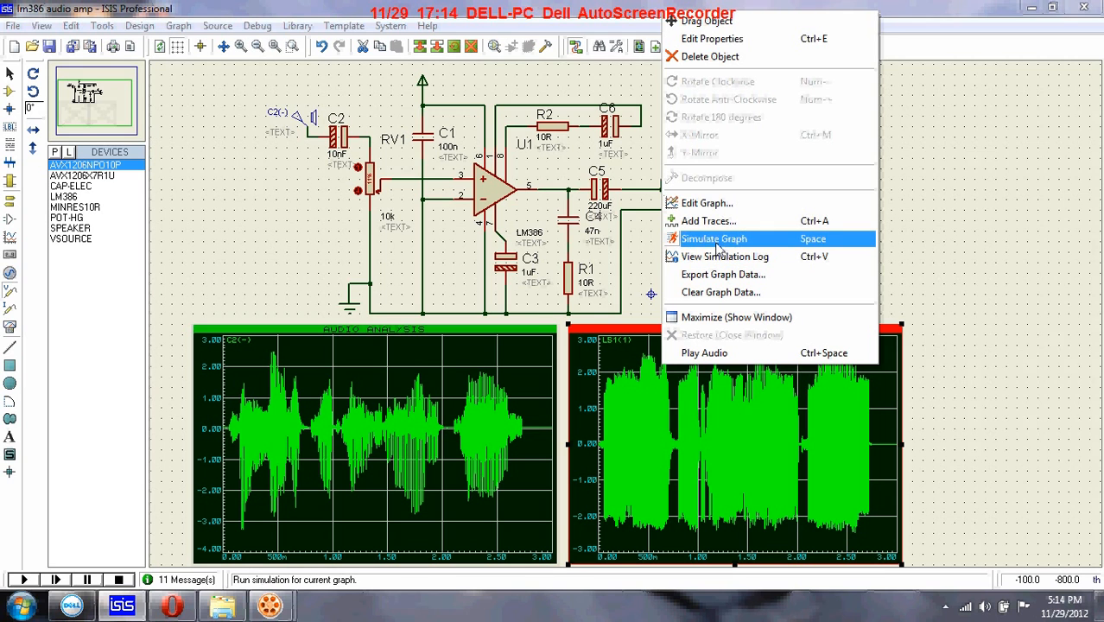
pyautogui.moveTo(335, 154)
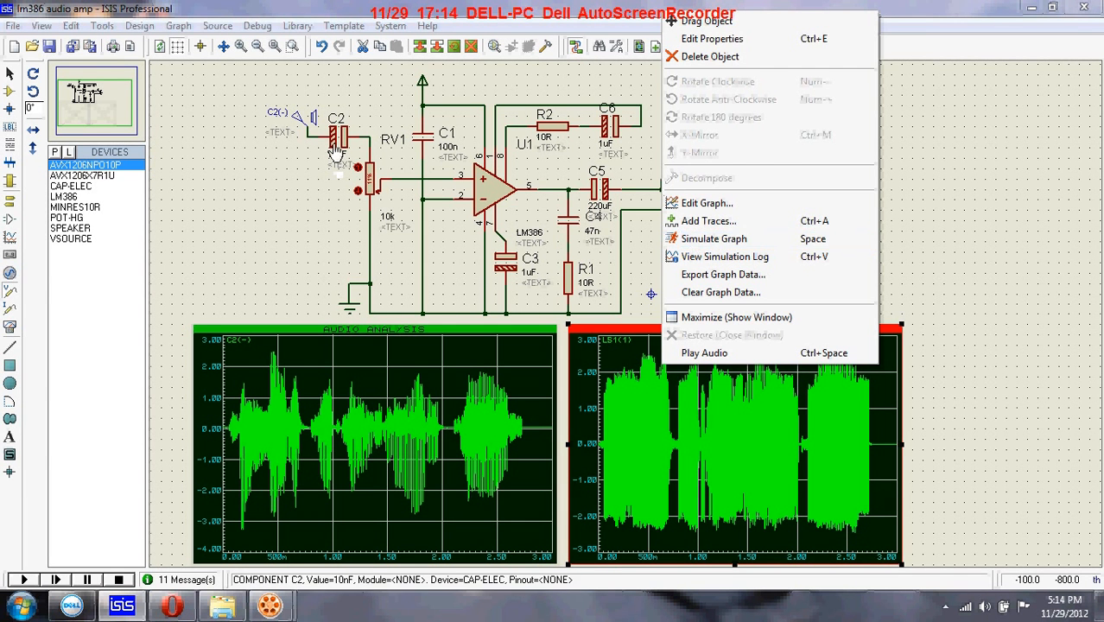
# Step: Set C2's capacitance to 1nF and confirm the change
pyautogui.click(712, 38)
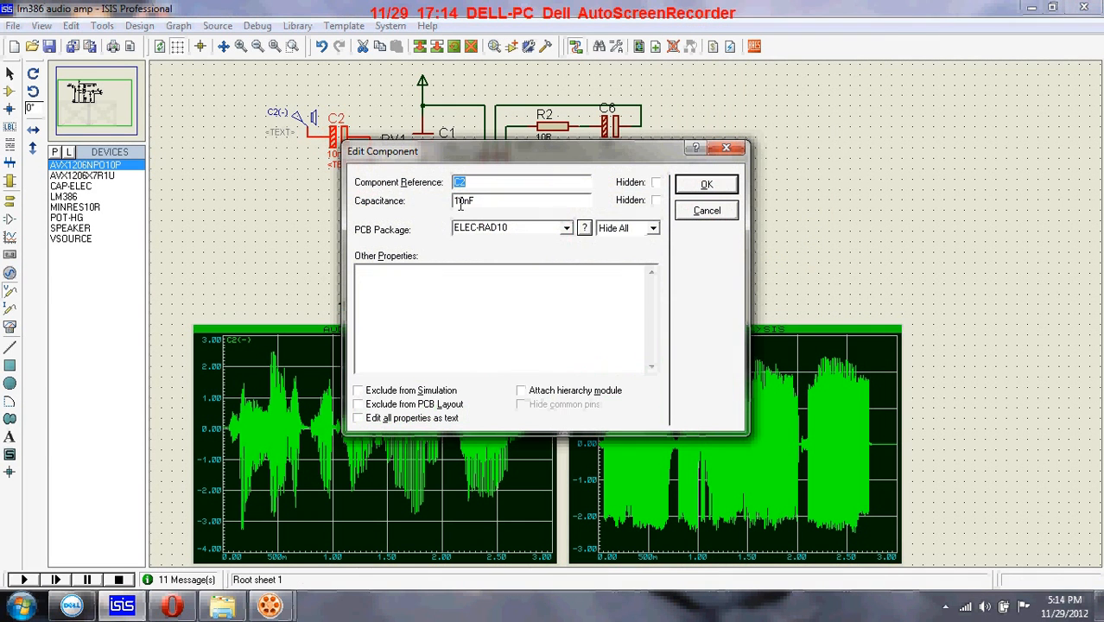
pyautogui.click(705, 183)
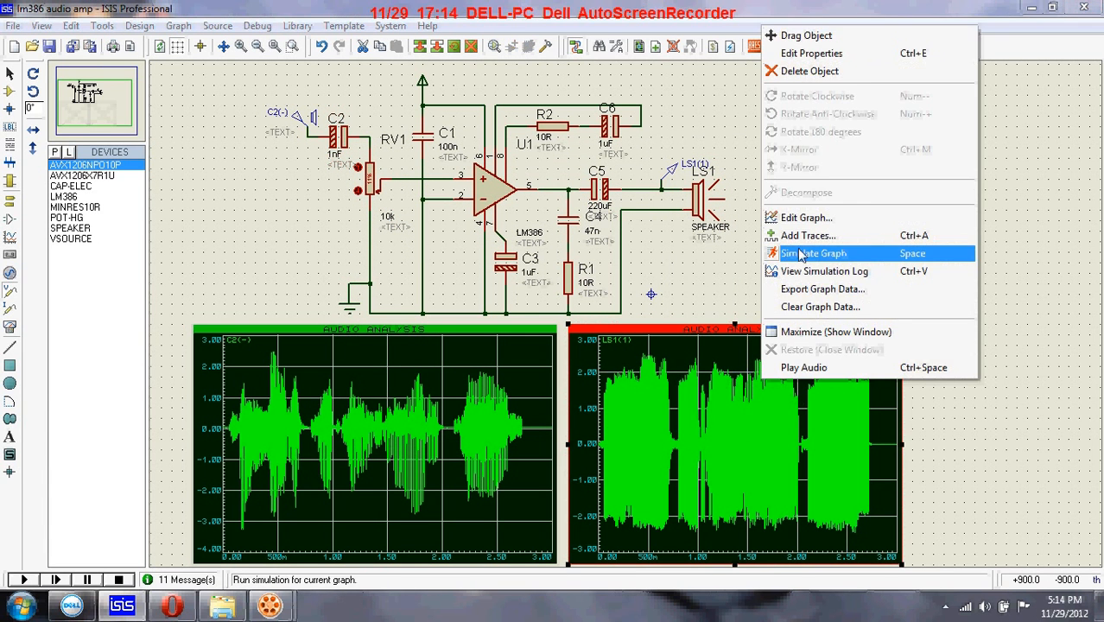
# Step: Re-simulate the output graph with C2 at 1nF
pyautogui.click(812, 253)
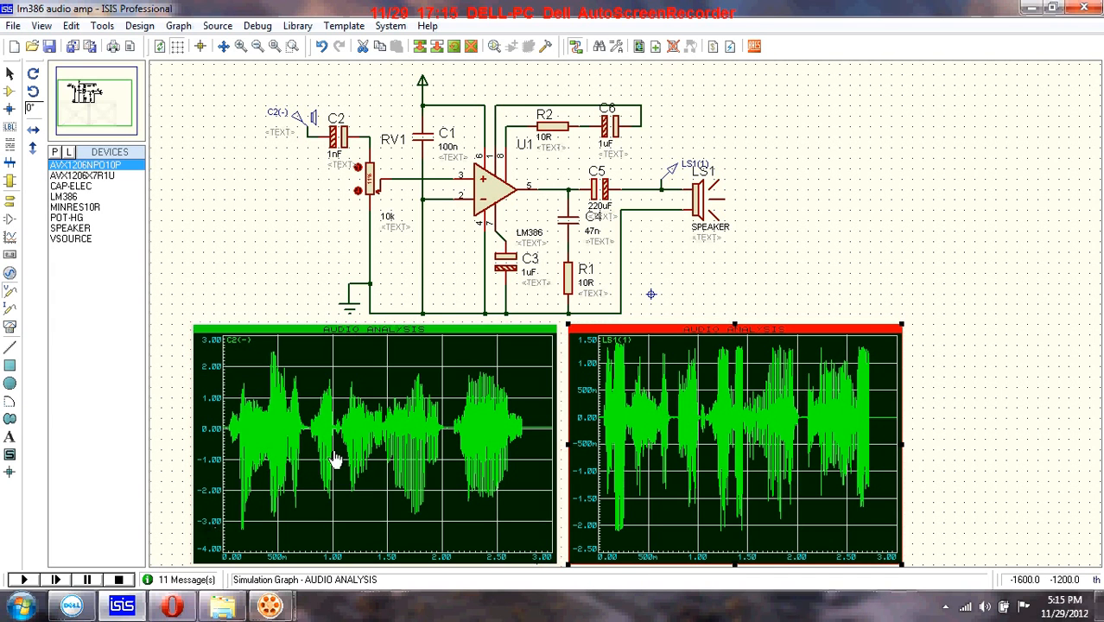
pyautogui.moveTo(271, 602)
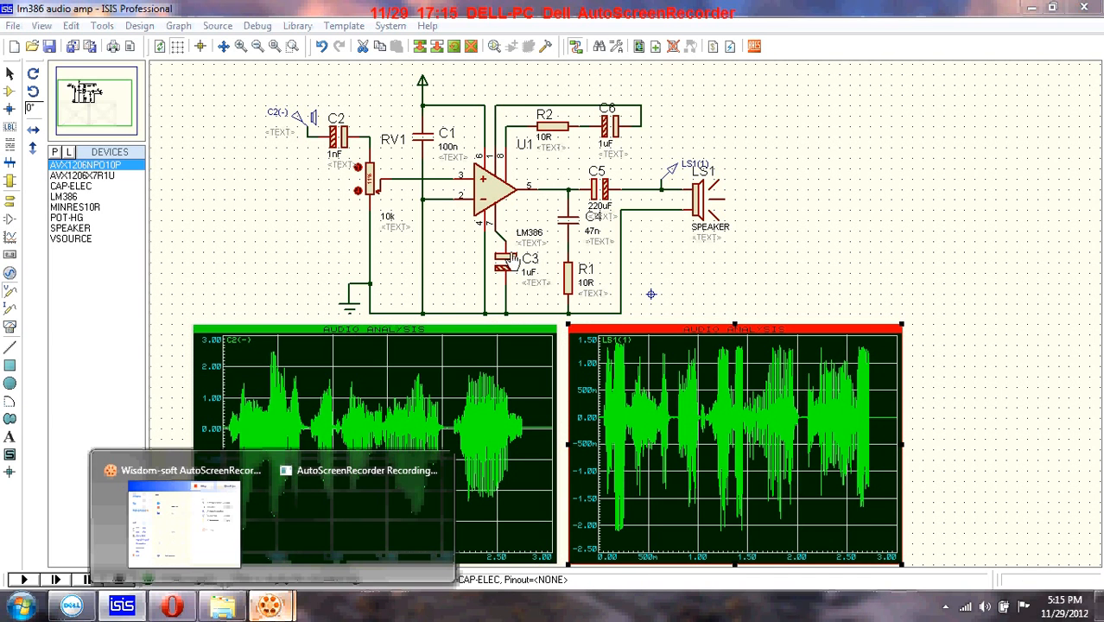
pyautogui.moveTo(493, 193)
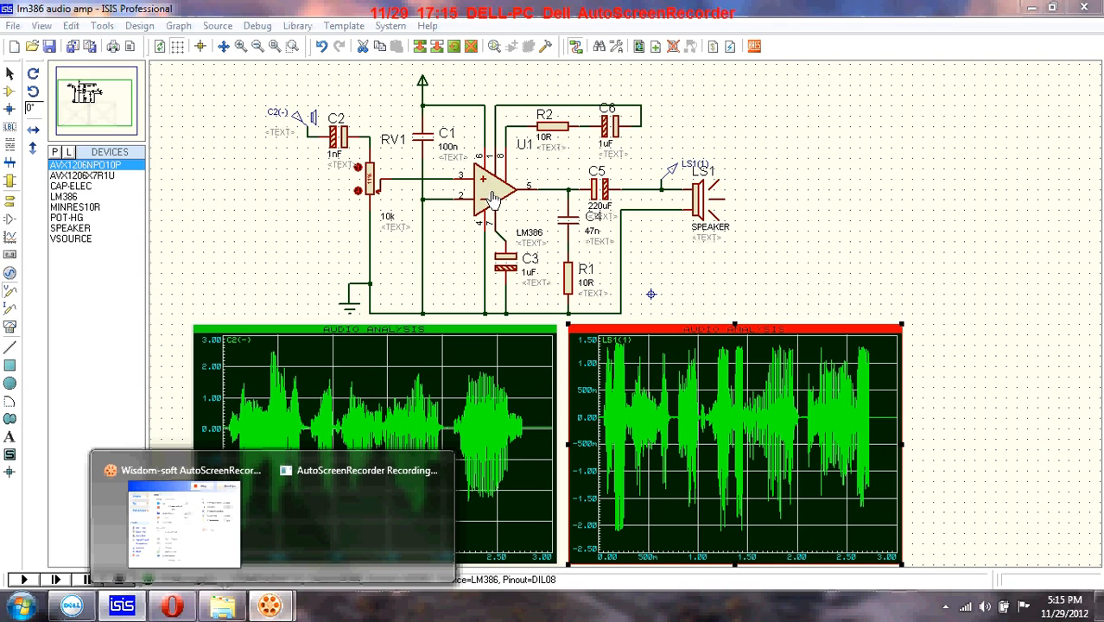
pyautogui.moveTo(377, 189)
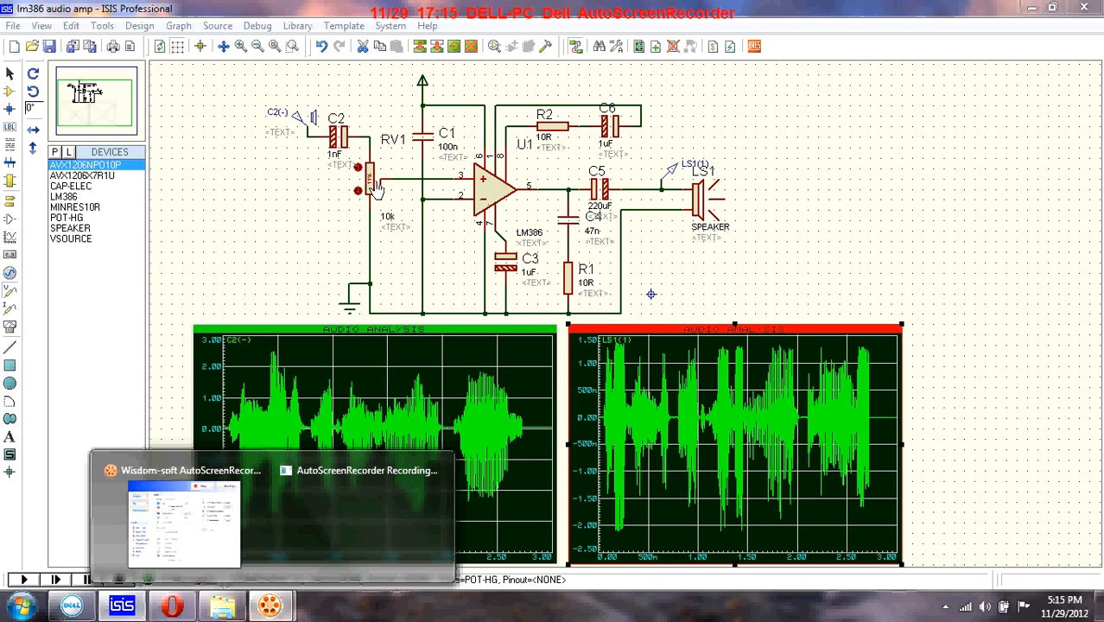
pyautogui.moveTo(319, 130)
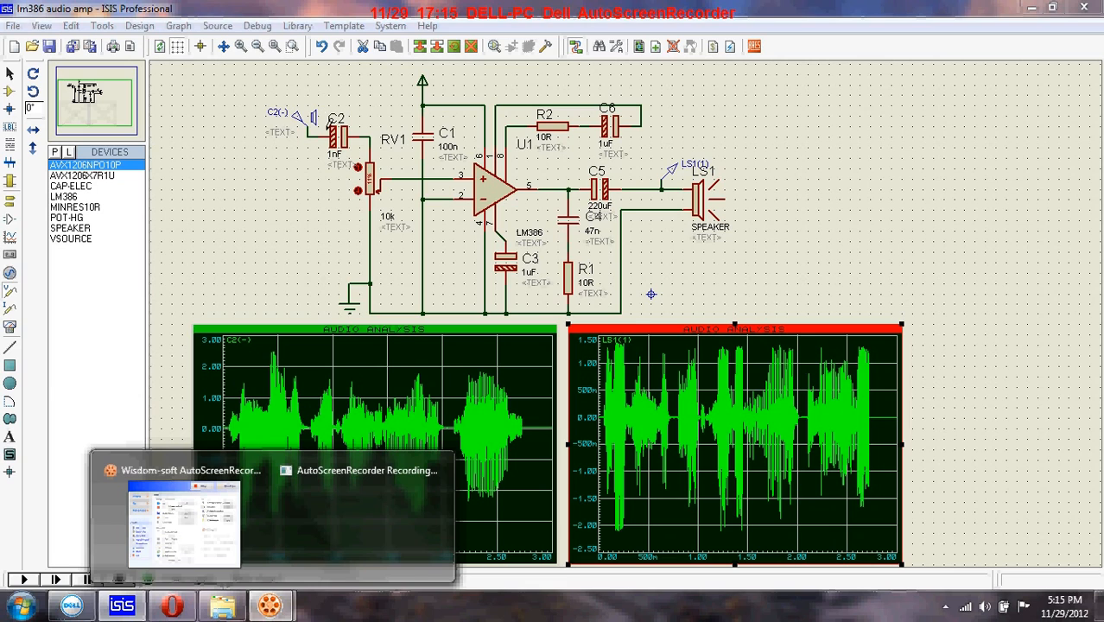
# Step: Bring the AutoScreenRecorder window to the front, ready to stop recording
pyautogui.click(183, 518)
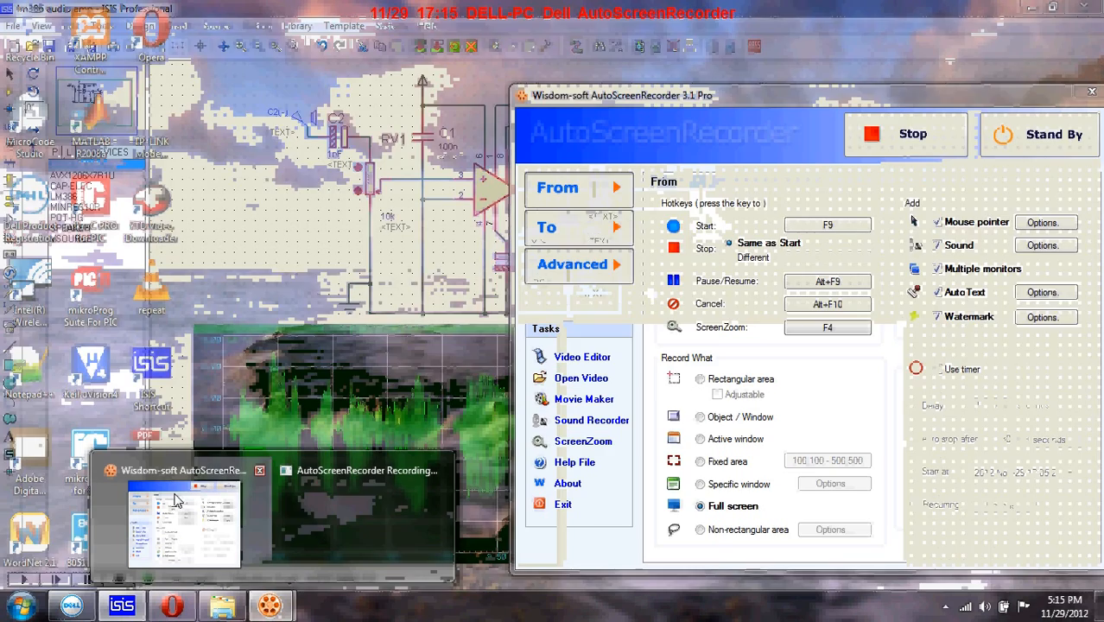